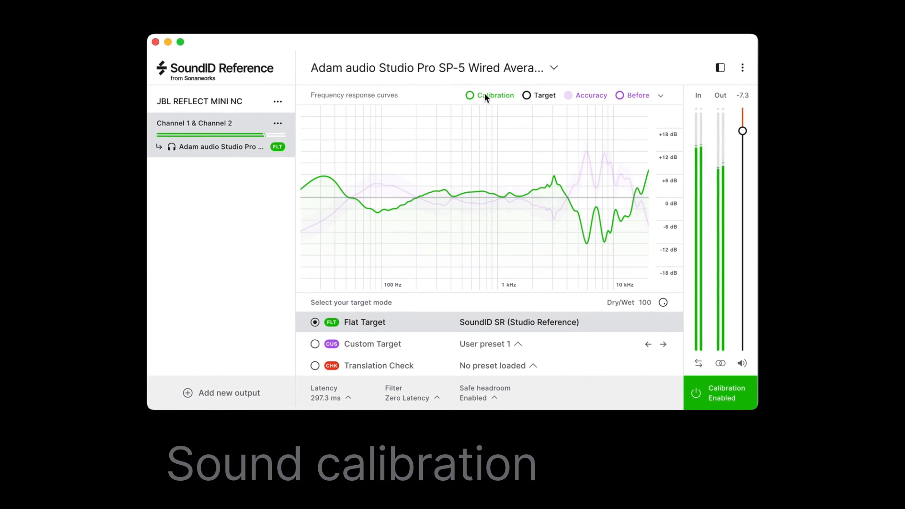
# Step: Compare the accuracy and calibration curves, then re-enable calibration for the 7.1.4 studio setup
pyautogui.click(569, 95)
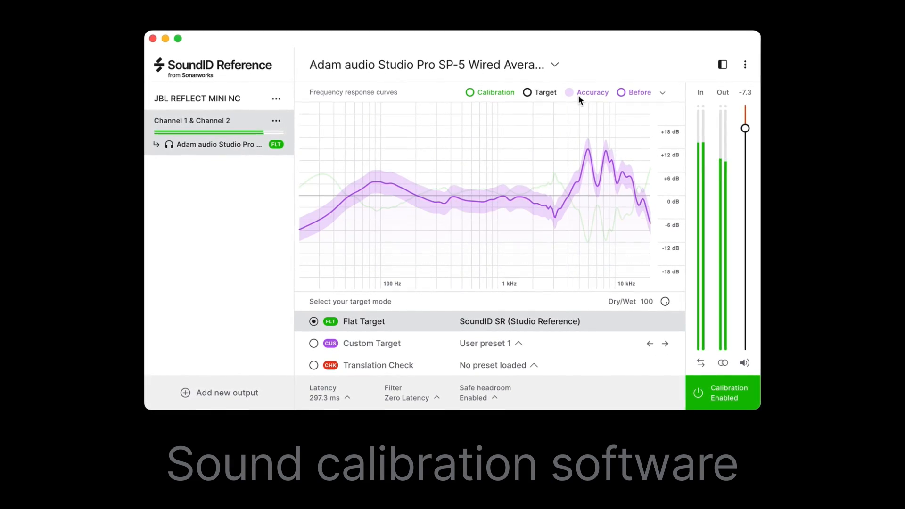
pyautogui.click(470, 92)
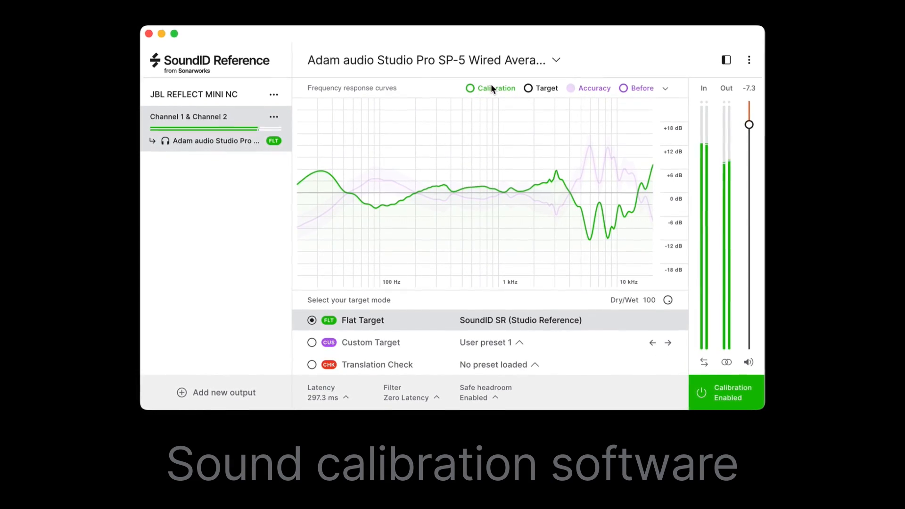
pyautogui.click(726, 393)
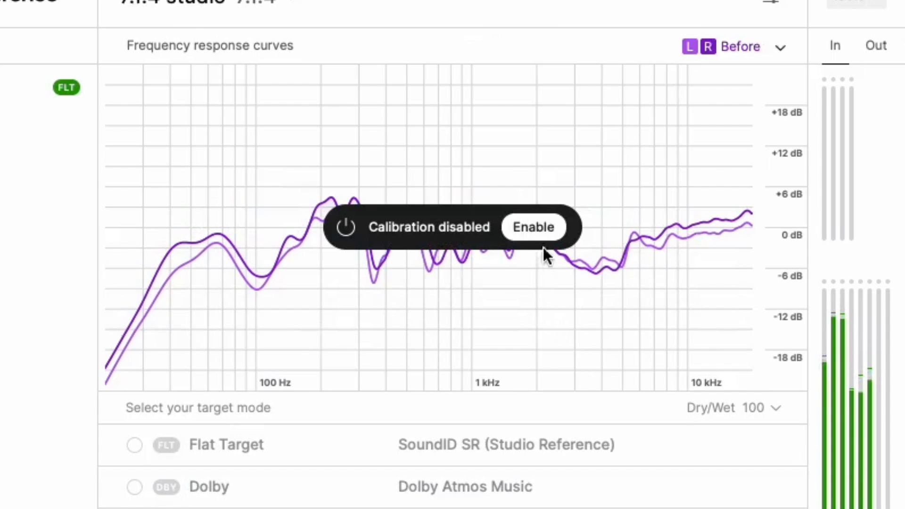
pyautogui.click(532, 227)
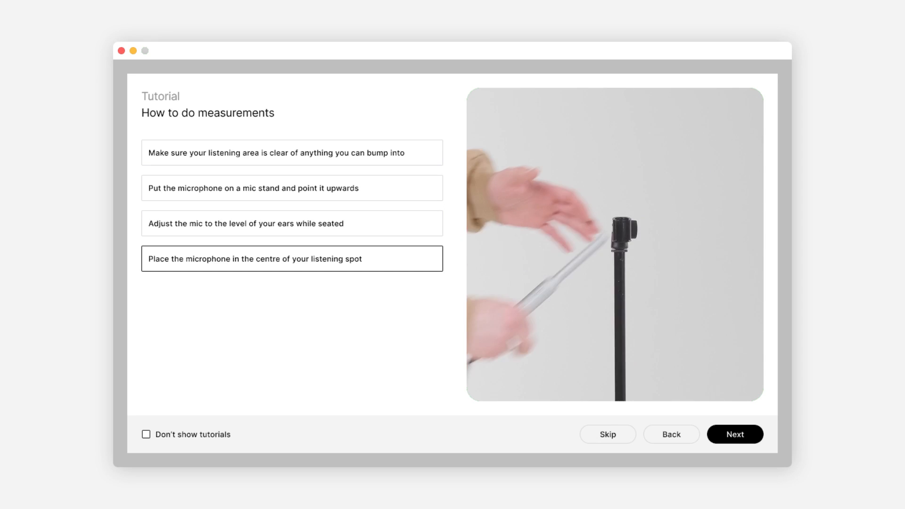
# Step: Advance past the four microphone setup steps of the measurement tutorial
pyautogui.click(735, 434)
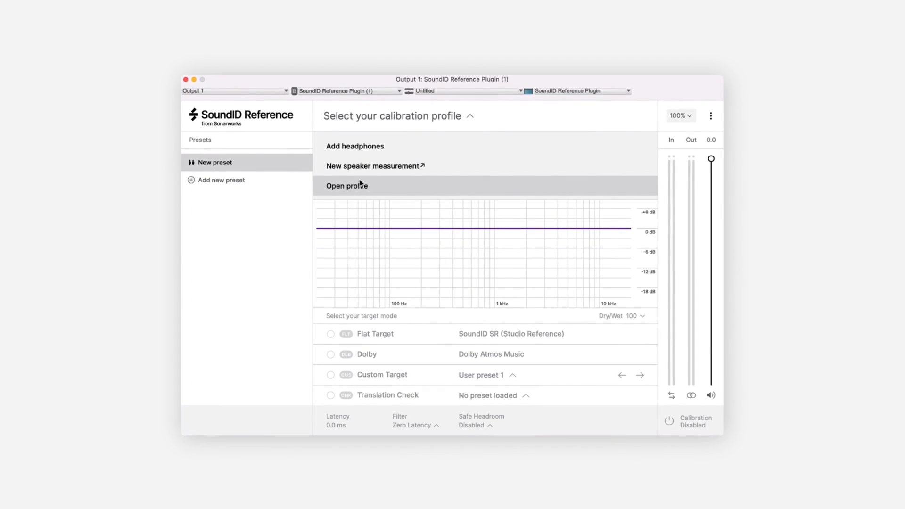
# Step: Open a saved calibration profile via 'Select your calibration profile'
pyautogui.click(348, 185)
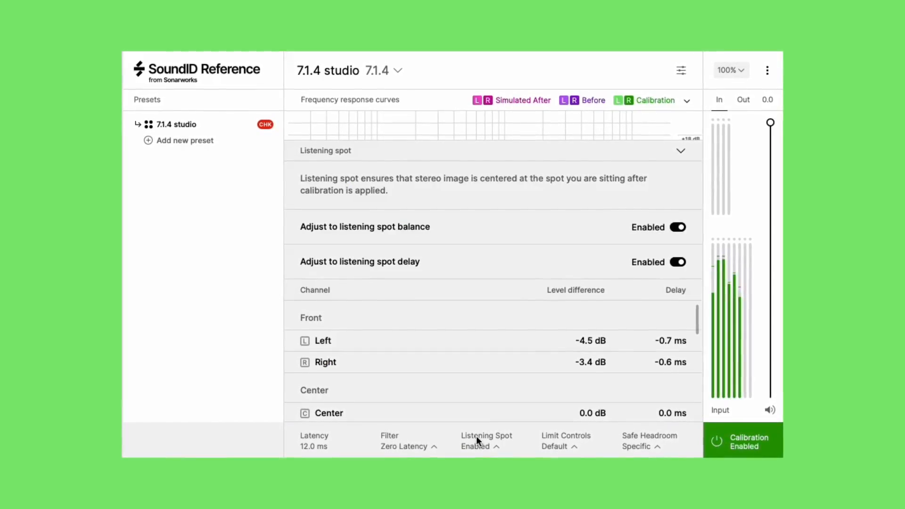
# Step: Scroll the listening spot channel list to the Center and LFE delays (LFE +4.1 dB, 14.6 ms)
pyautogui.scroll(-3)
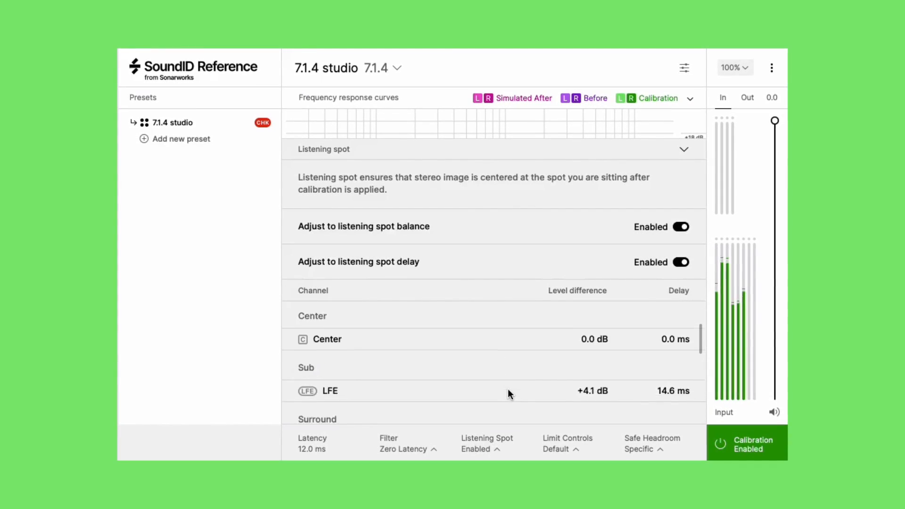